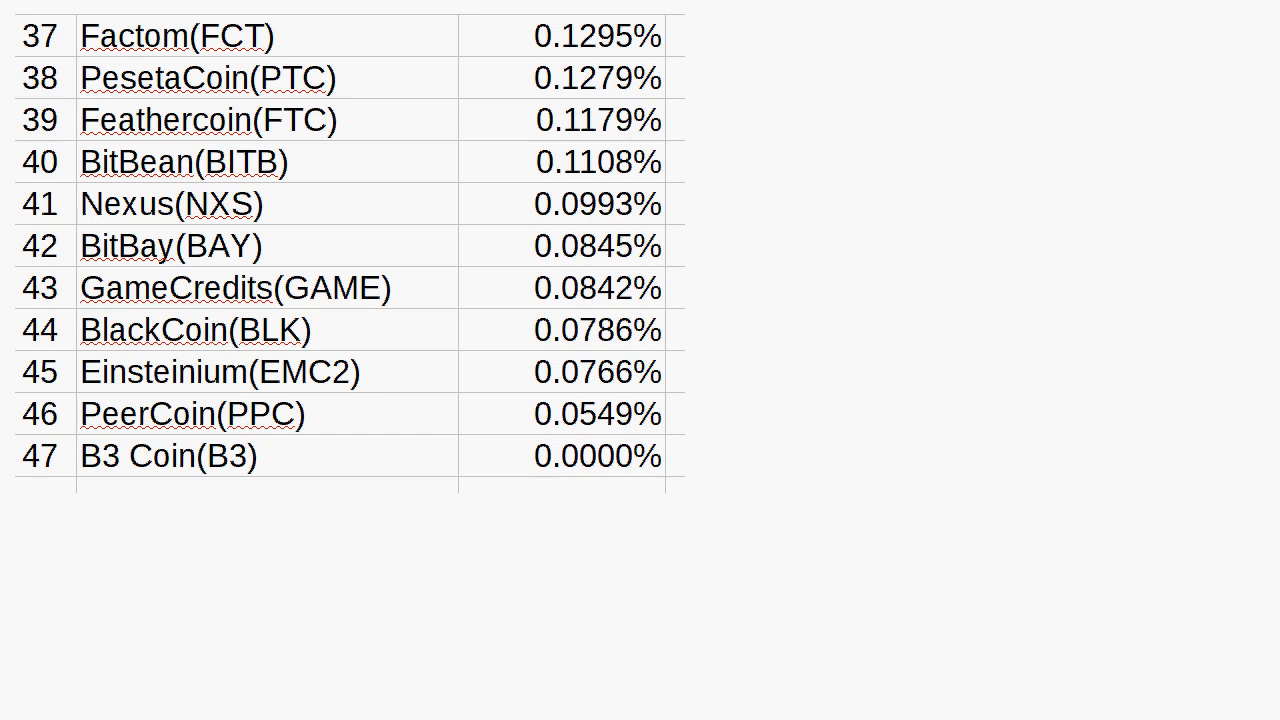
{"action": "scroll", "scroll_direction": "up", "scroll_amount": 3}
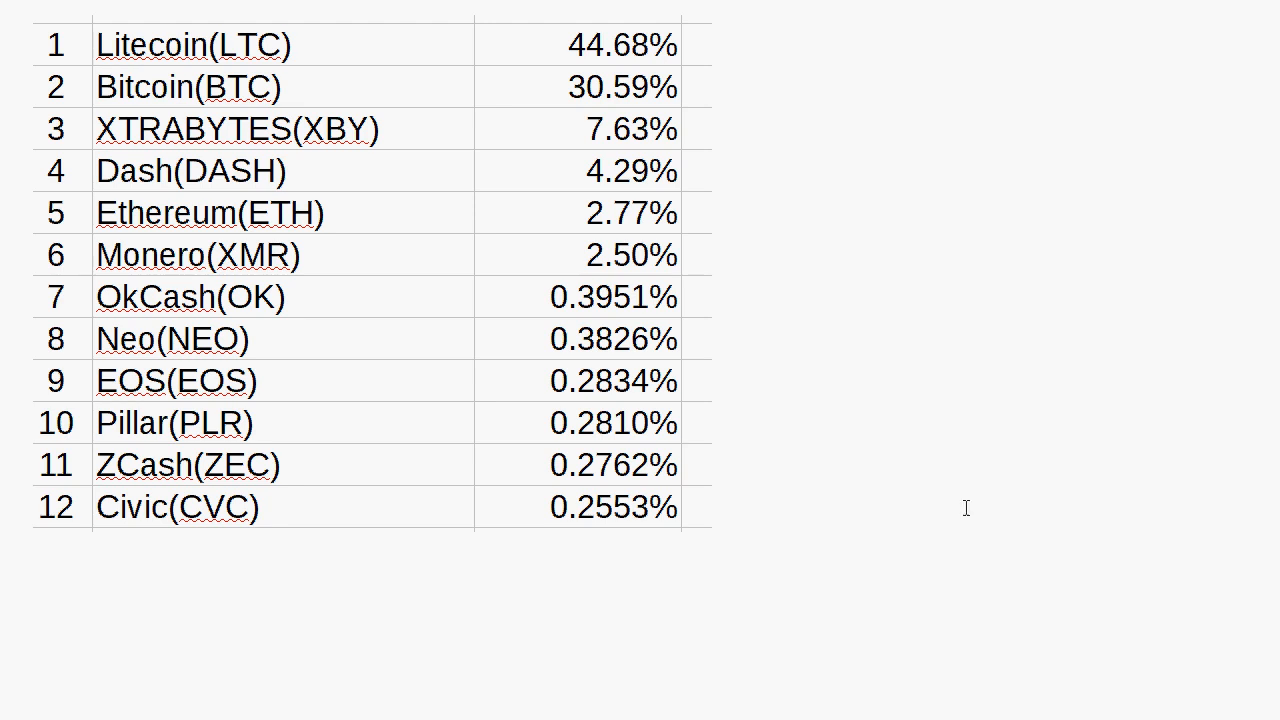
{"action": "mouse_move", "coordinate": [704, 300]}
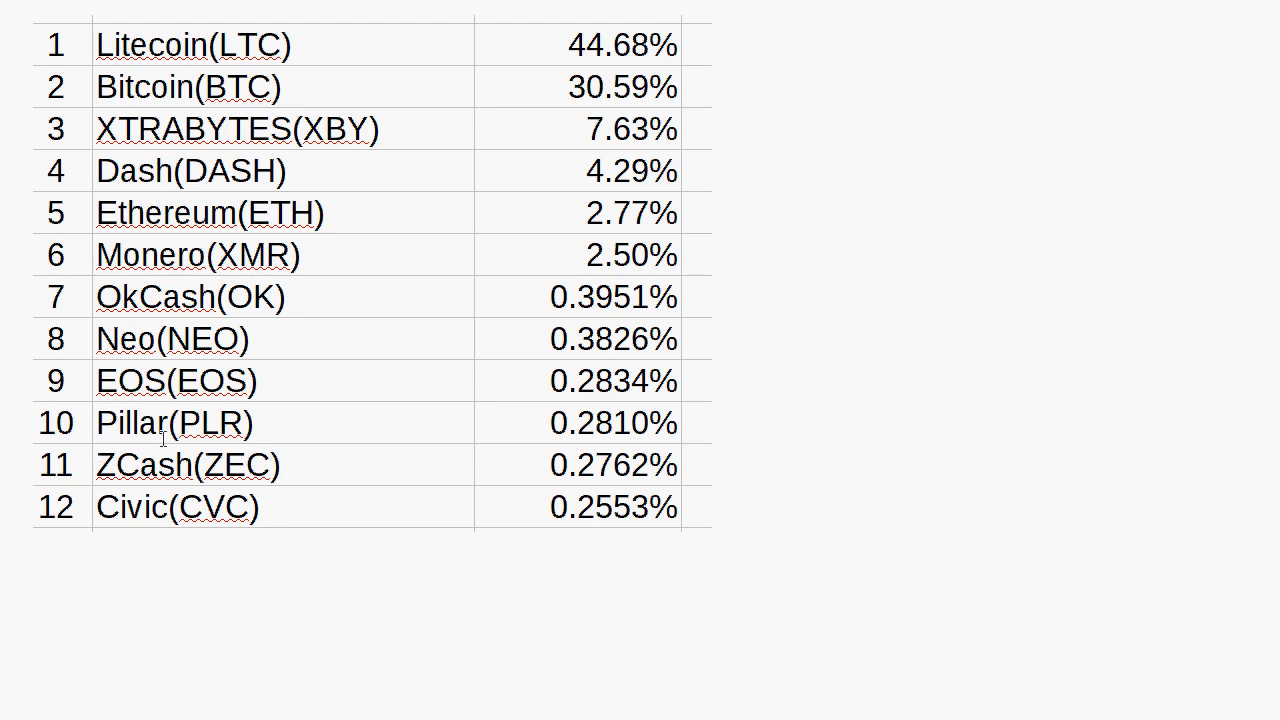
{"action": "mouse_move", "coordinate": [308, 338]}
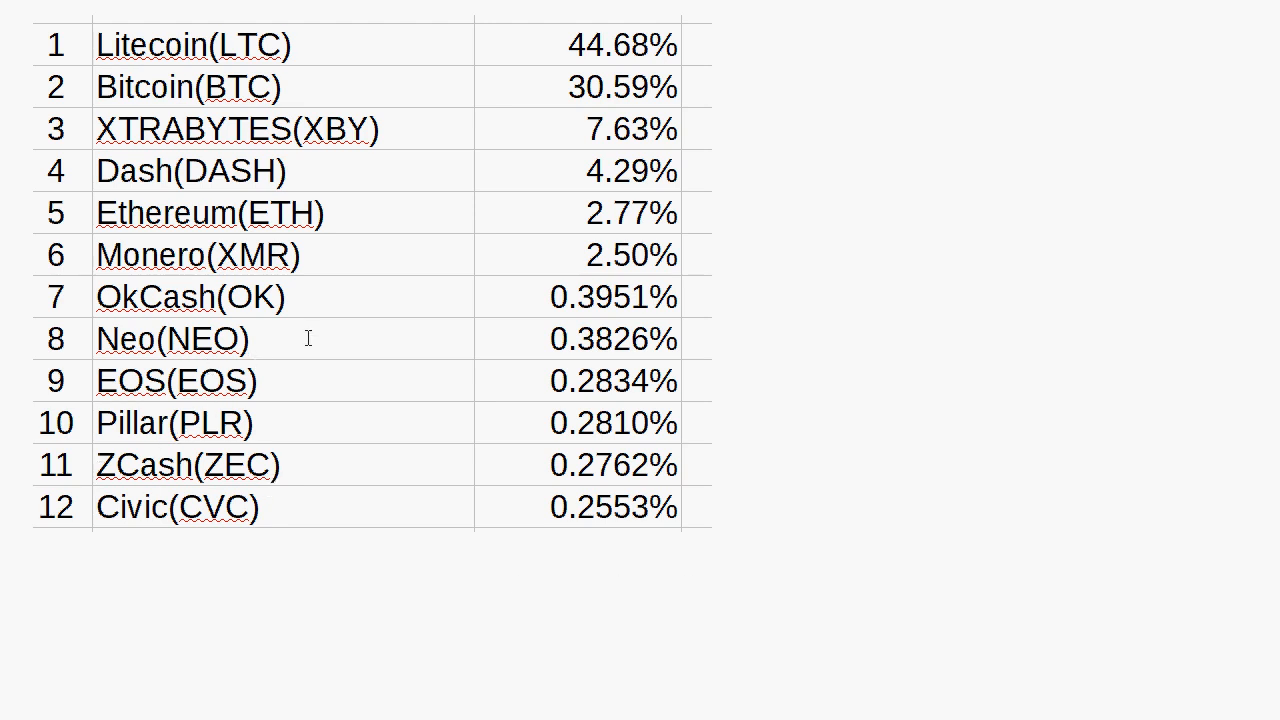
{"action": "mouse_move", "coordinate": [372, 100]}
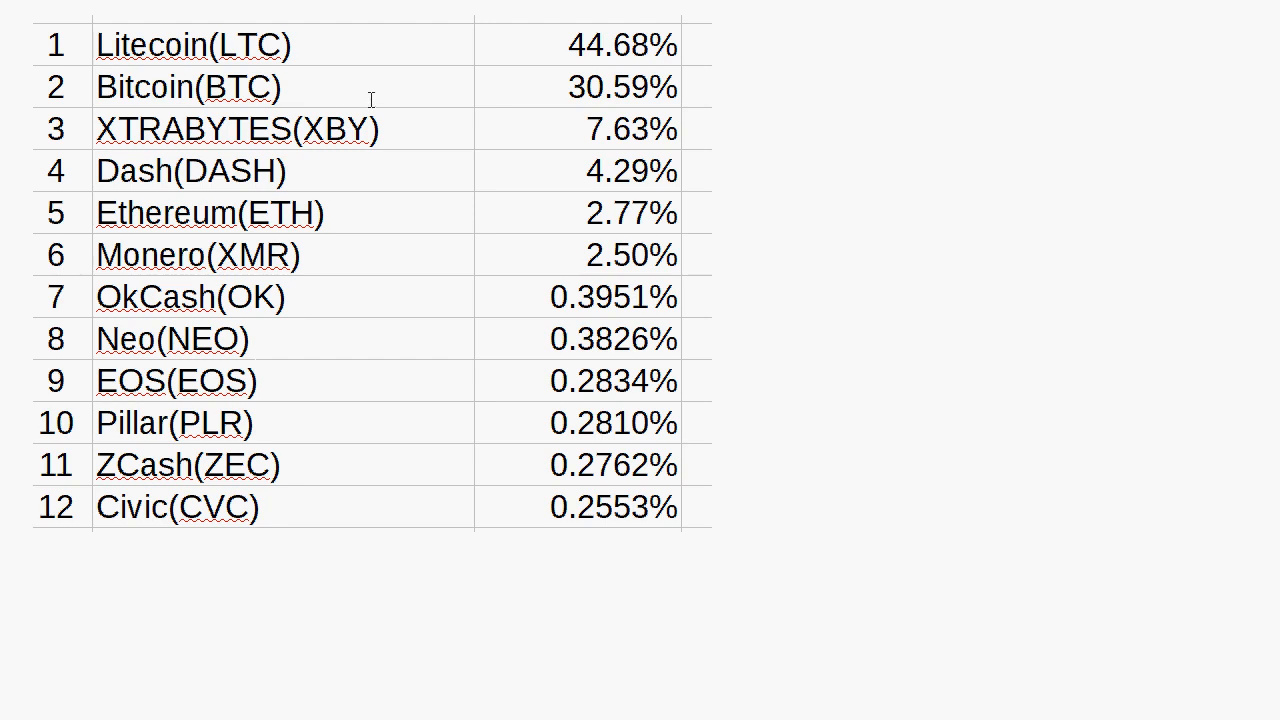
{"action": "mouse_move", "coordinate": [434, 128]}
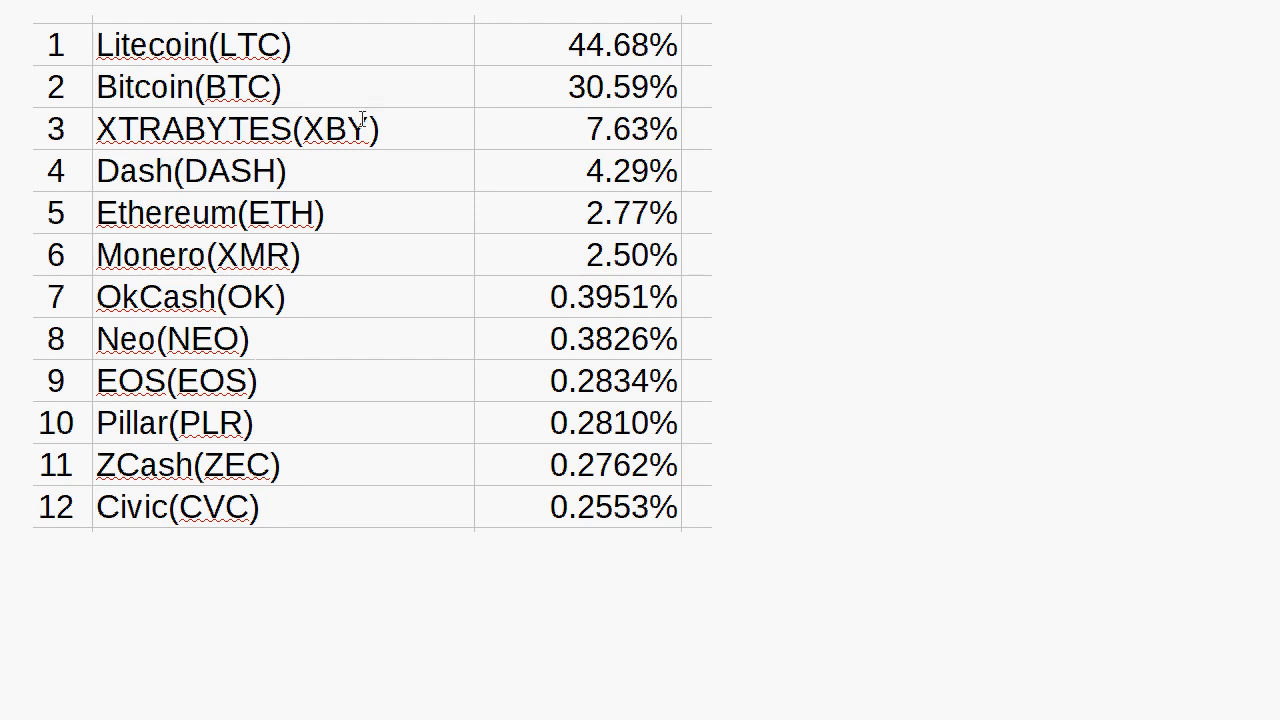
{"action": "mouse_move", "coordinate": [344, 78]}
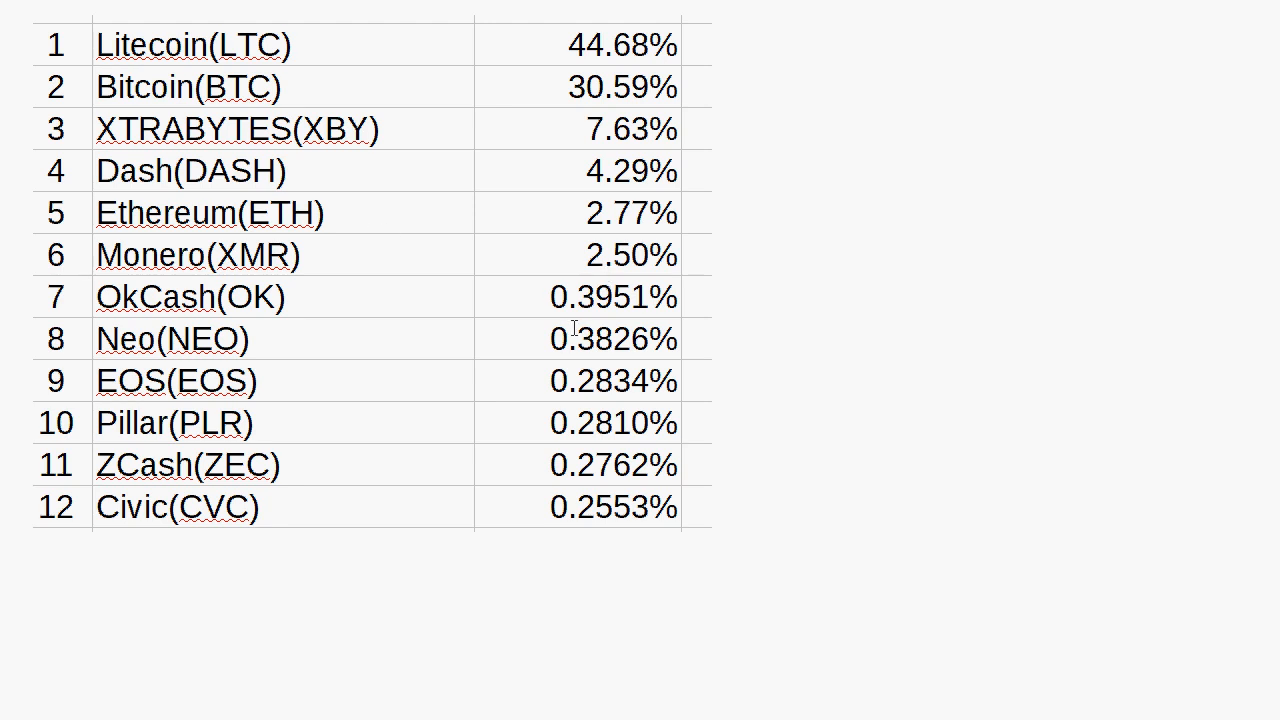
{"action": "mouse_move", "coordinate": [624, 584]}
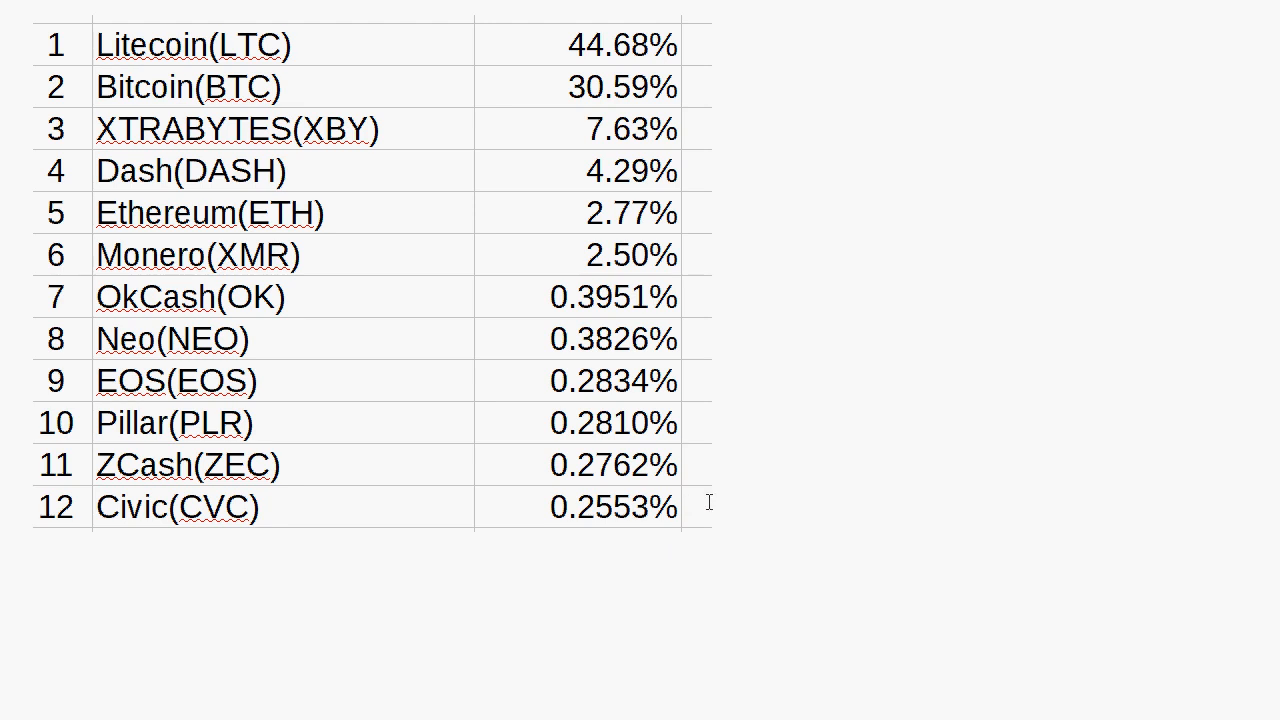
{"action": "mouse_move", "coordinate": [728, 560]}
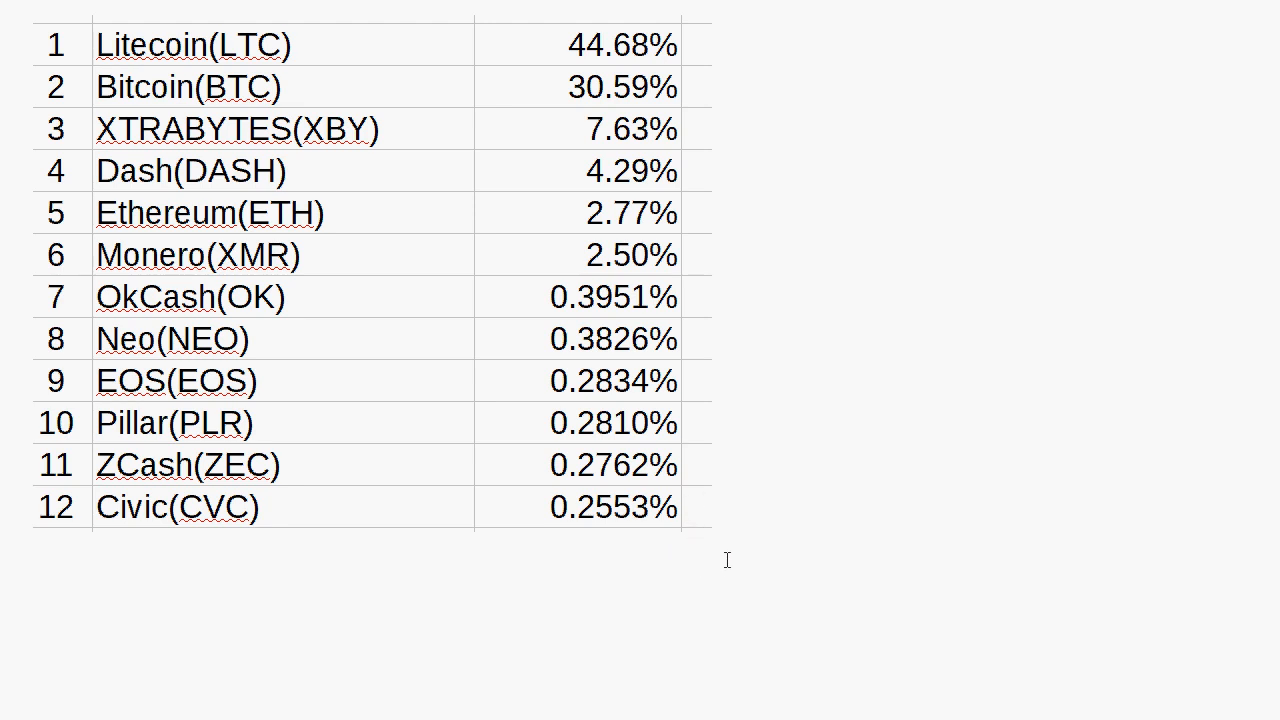
{"action": "mouse_move", "coordinate": [784, 558]}
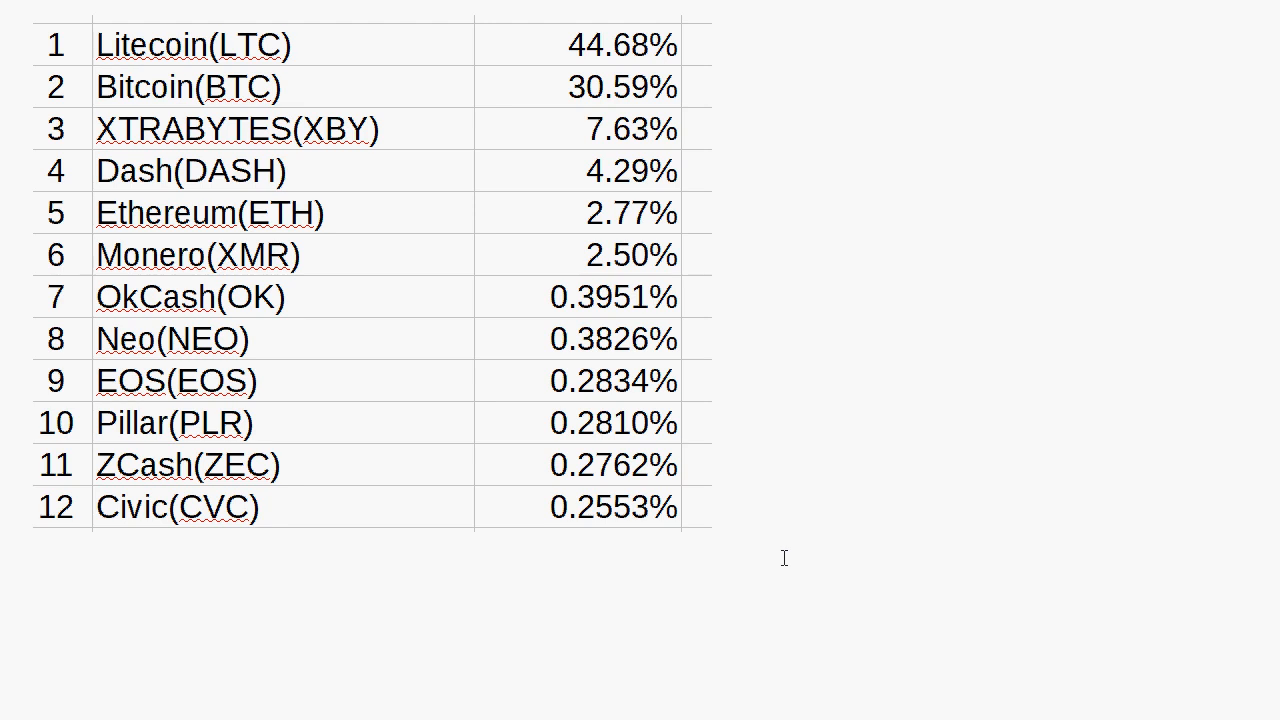